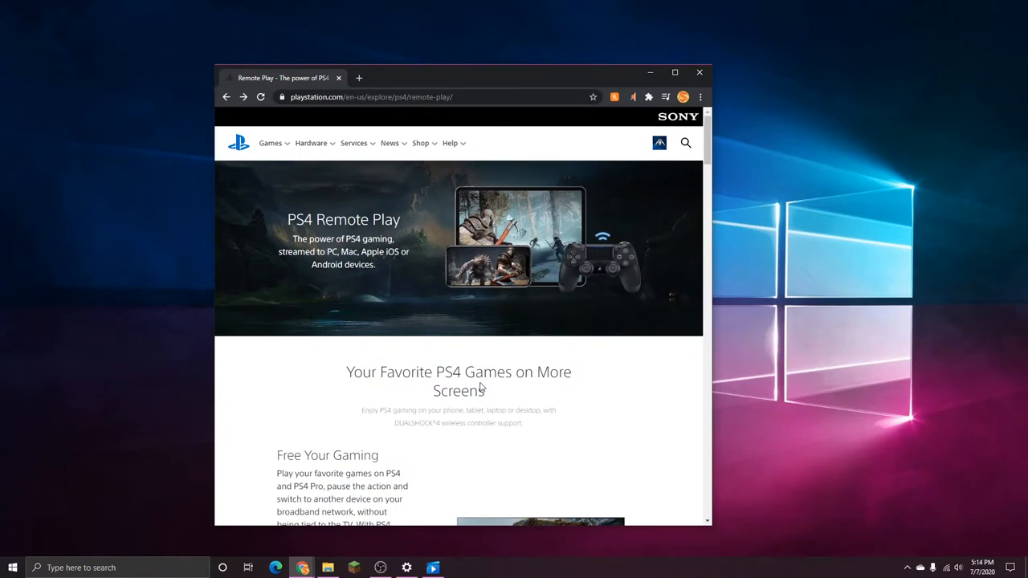
Step: Reach the computer Remote Play download page and its Windows PC installer link
{"action": "scroll", "scroll_direction": "down", "scroll_amount": 3}
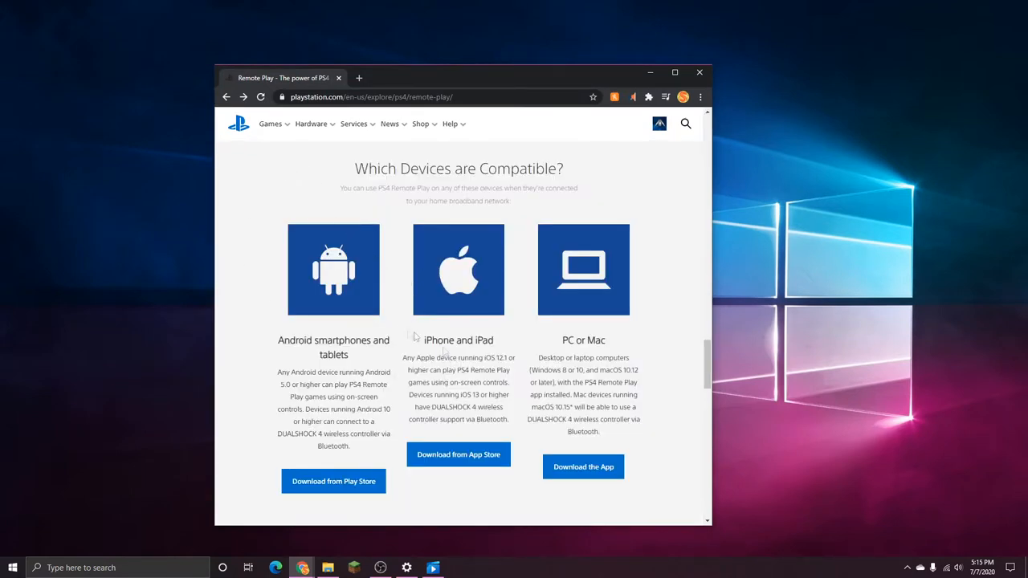
{"action": "mouse_move", "coordinate": [549, 356]}
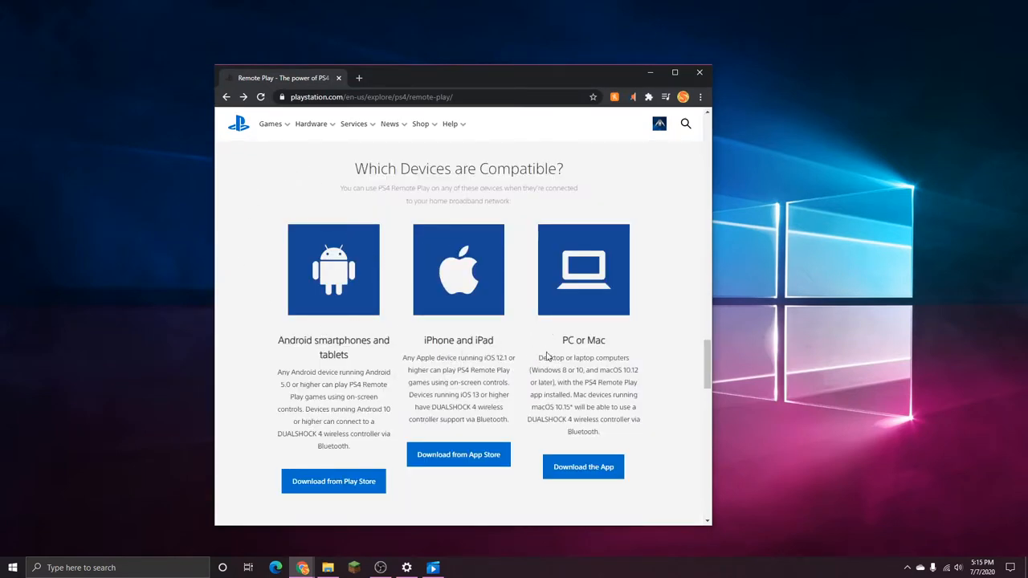
{"action": "mouse_move", "coordinate": [446, 376]}
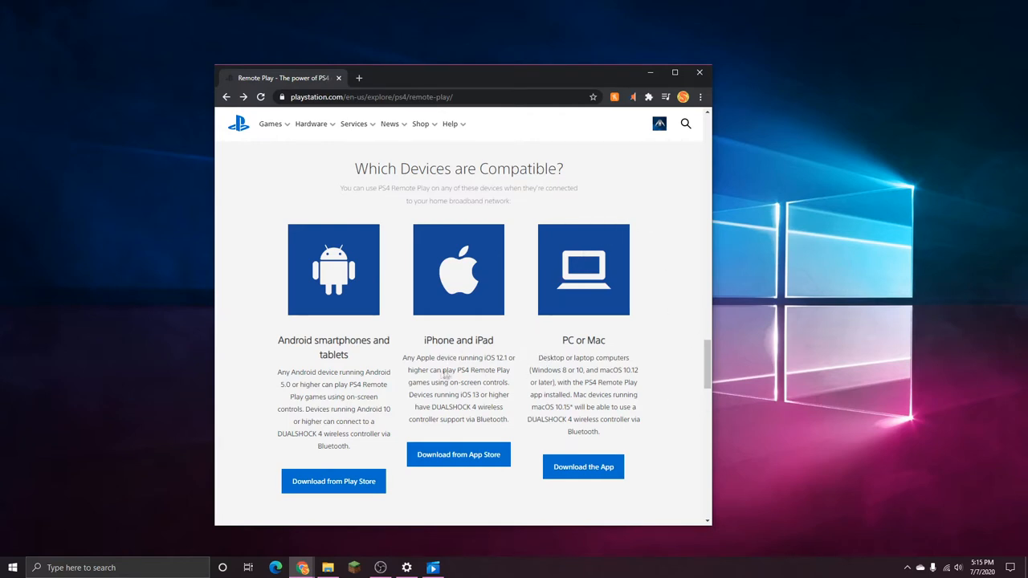
{"action": "mouse_move", "coordinate": [554, 344]}
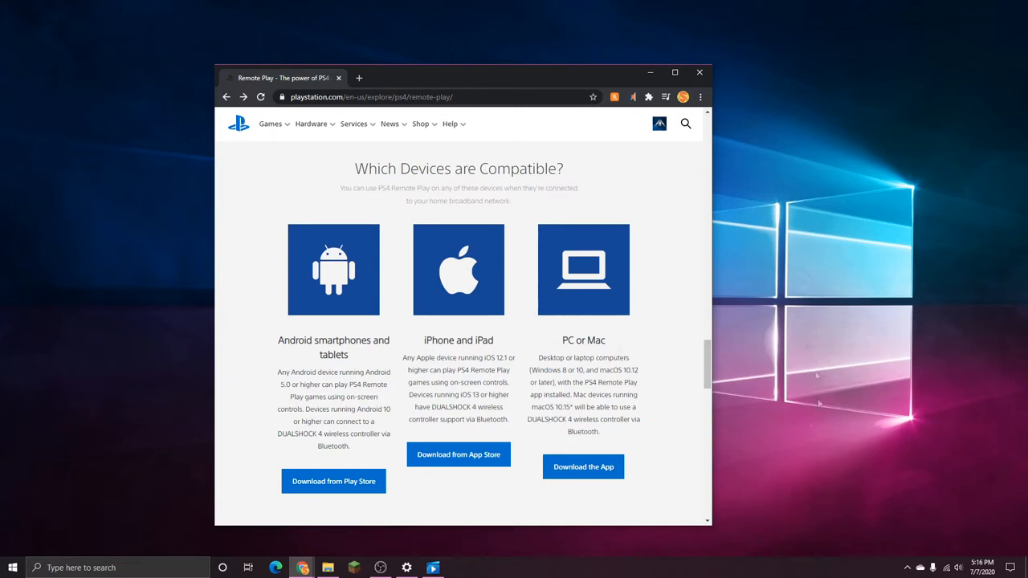
{"action": "mouse_move", "coordinate": [619, 411]}
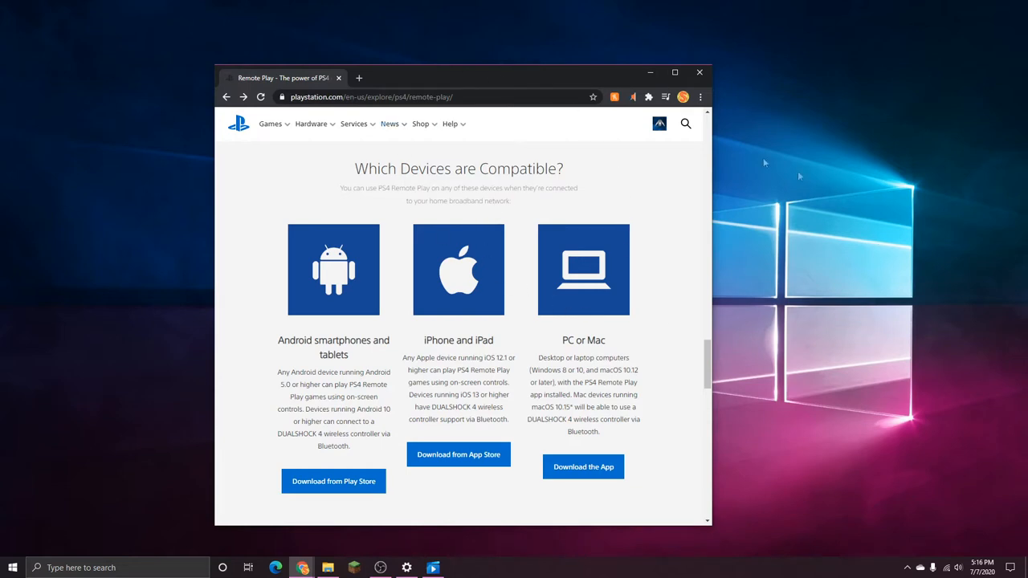
{"action": "mouse_move", "coordinate": [613, 366]}
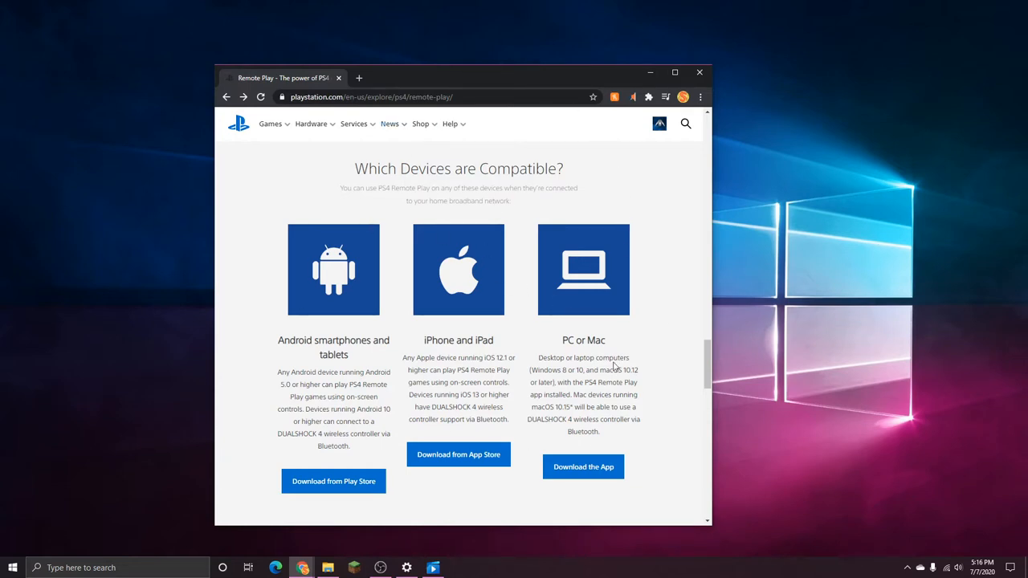
{"action": "mouse_move", "coordinate": [368, 297]}
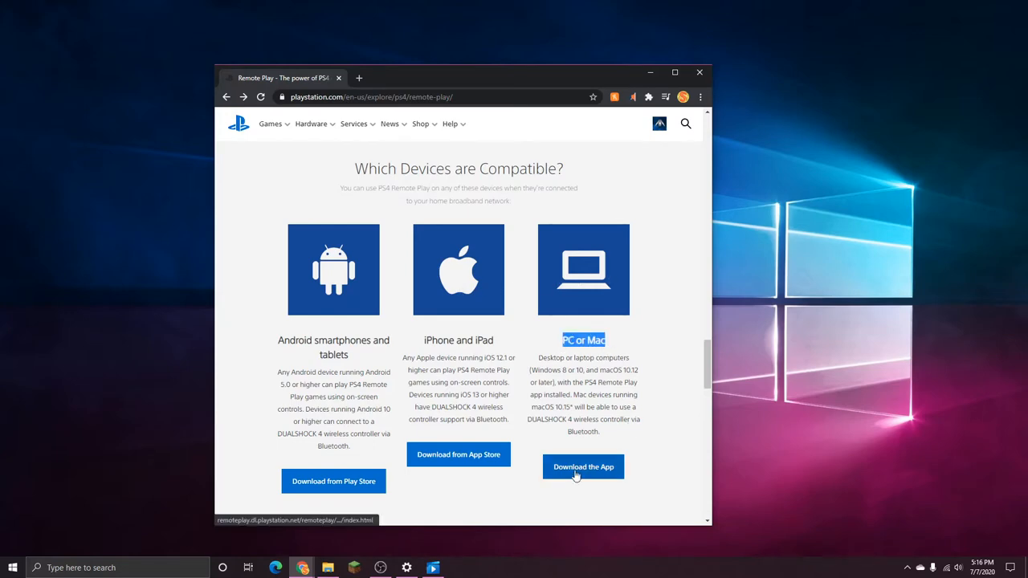
{"action": "left_click", "coordinate": [583, 466]}
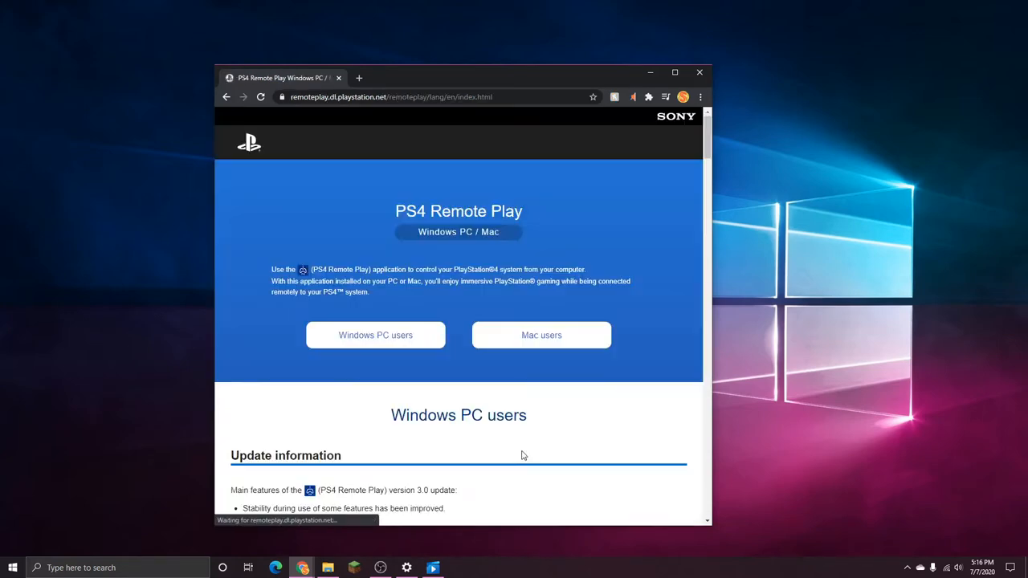
{"action": "scroll", "scroll_direction": "down", "scroll_amount": 3}
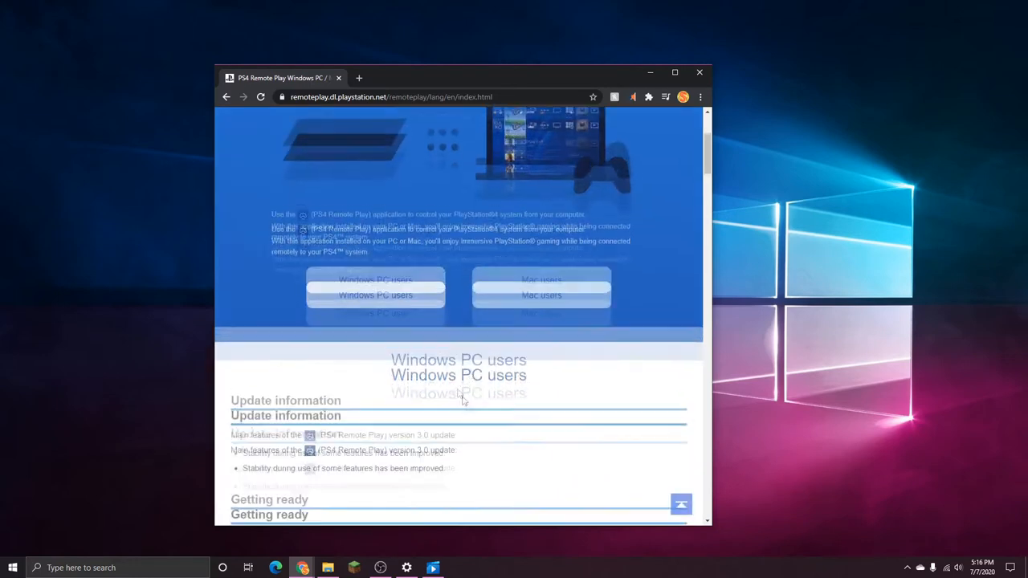
{"action": "scroll", "scroll_direction": "down", "scroll_amount": 3}
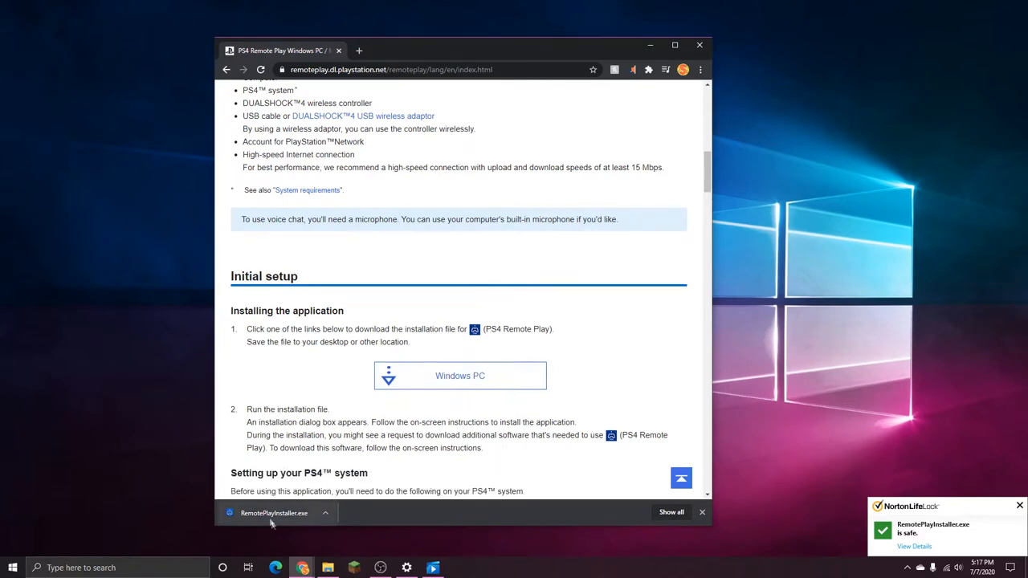
Step: Run RemotePlayInstaller.exe, accept the license and install to the default folder
{"action": "left_click", "coordinate": [273, 514]}
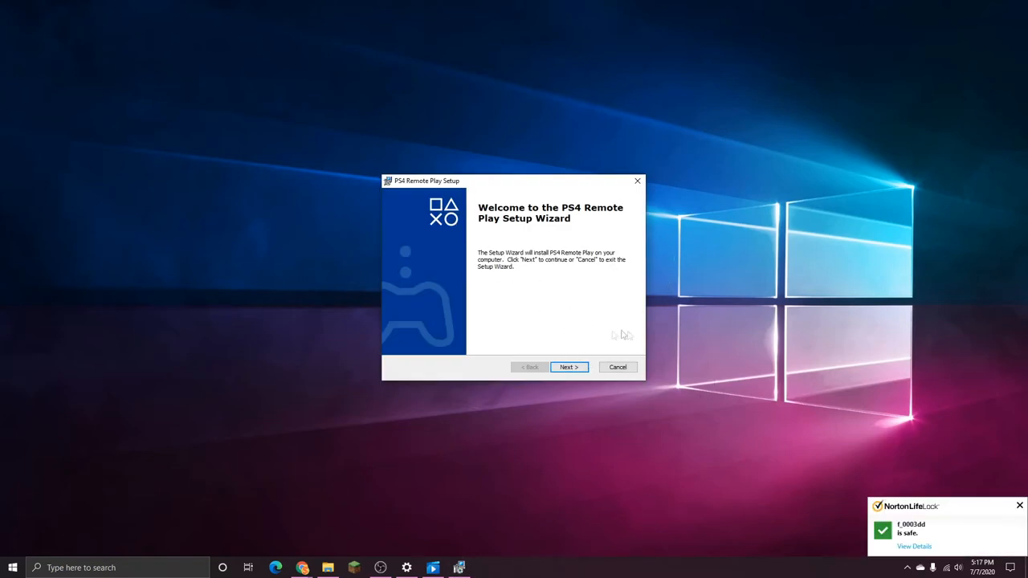
{"action": "left_click", "coordinate": [569, 366]}
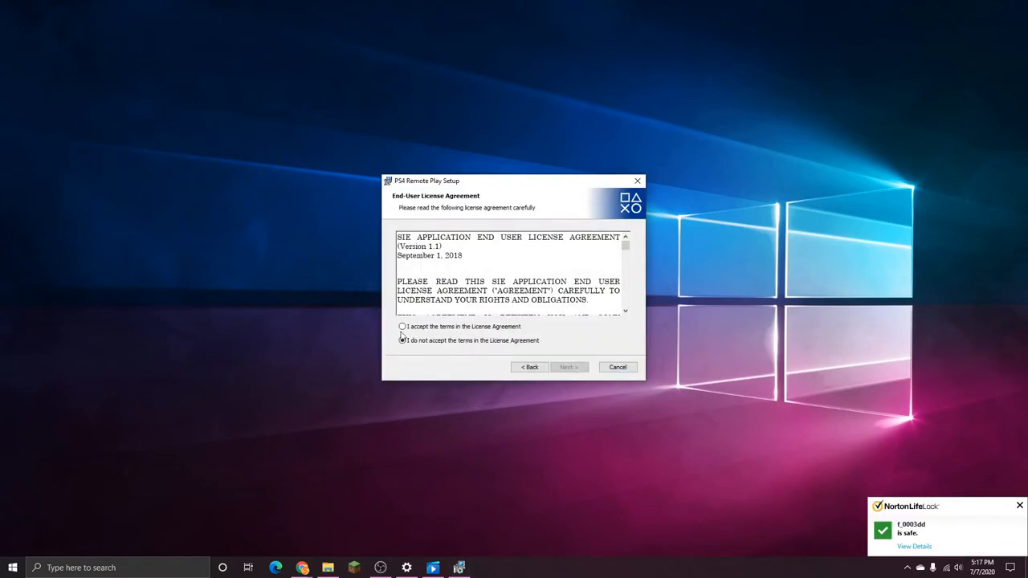
{"action": "left_click", "coordinate": [401, 326]}
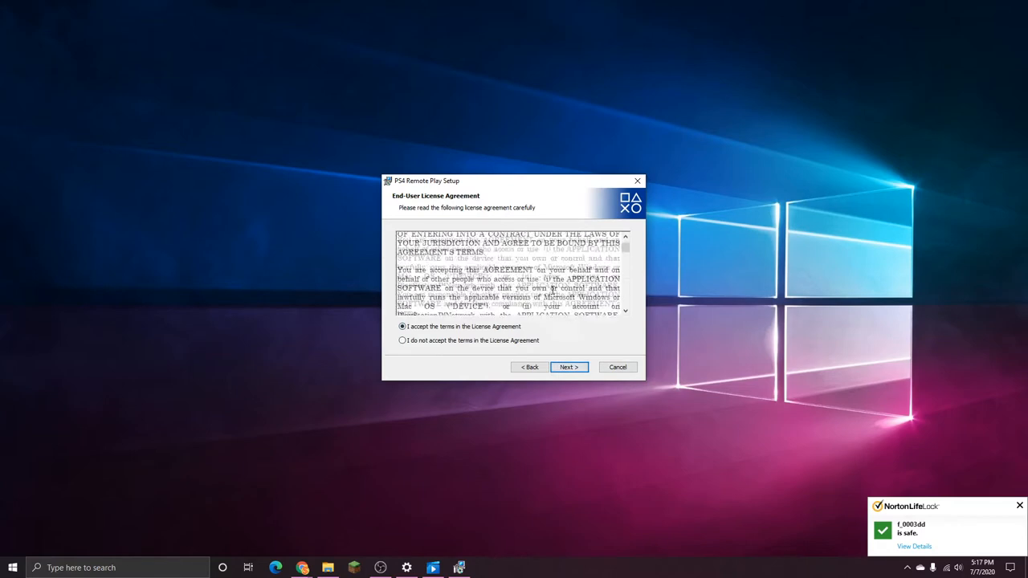
{"action": "left_click", "coordinate": [567, 366]}
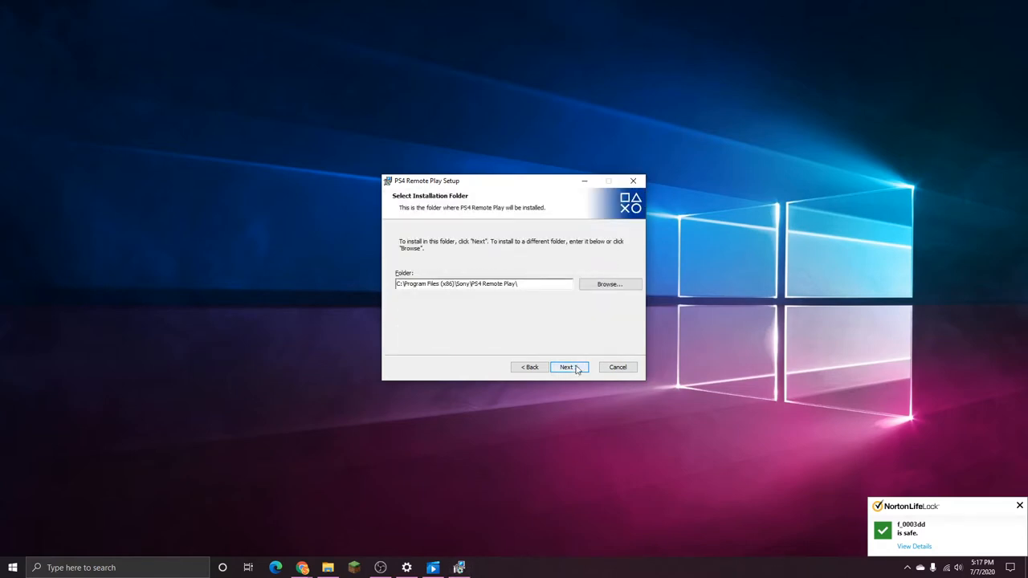
{"action": "left_click", "coordinate": [565, 366]}
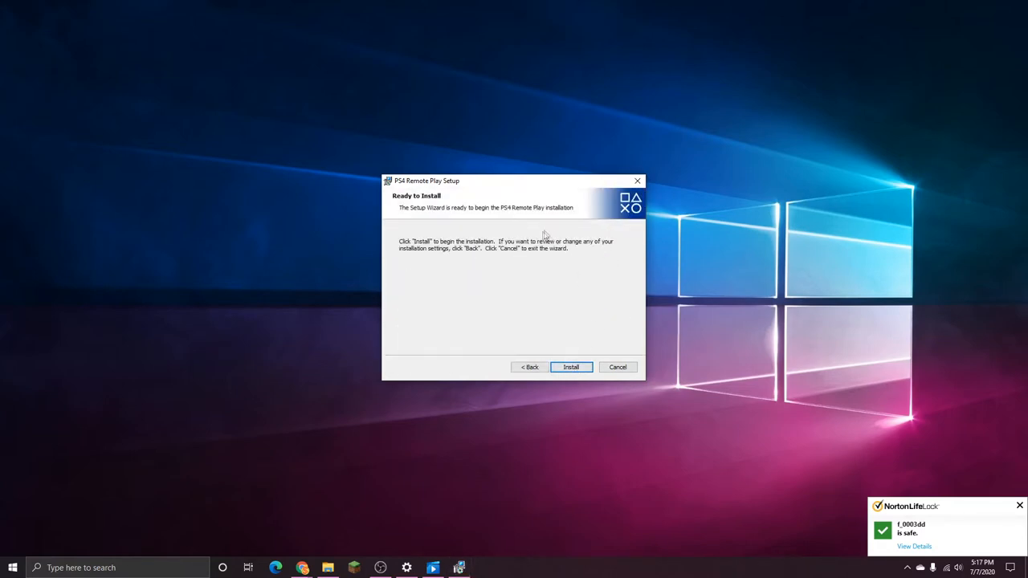
{"action": "left_click", "coordinate": [570, 366]}
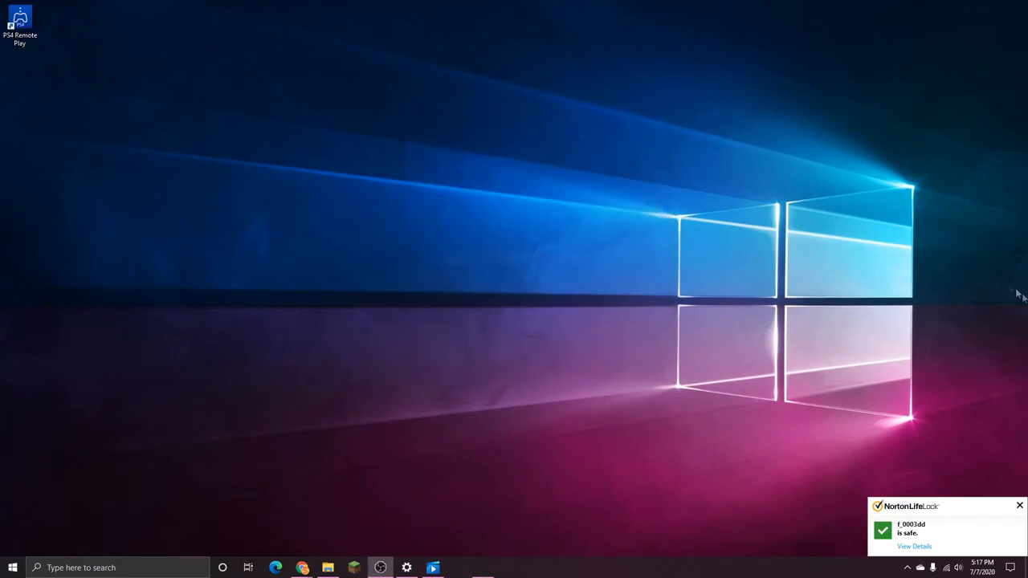
Step: Move the new PS4 Remote Play shortcut to the centre of the desktop
{"action": "left_click", "coordinate": [19, 24]}
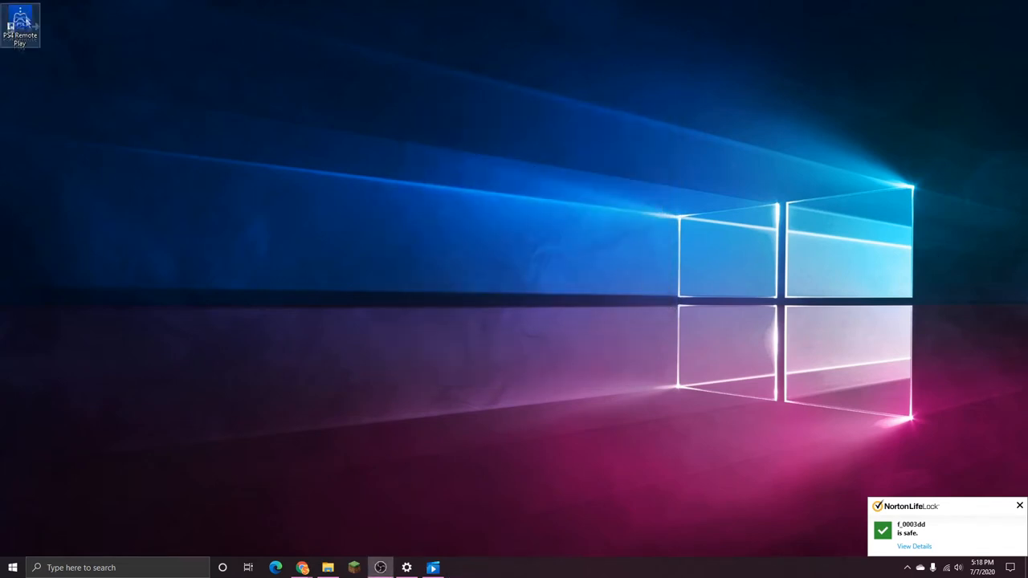
{"action": "left_click_drag", "start_coordinate": [19, 24], "coordinate": [508, 233]}
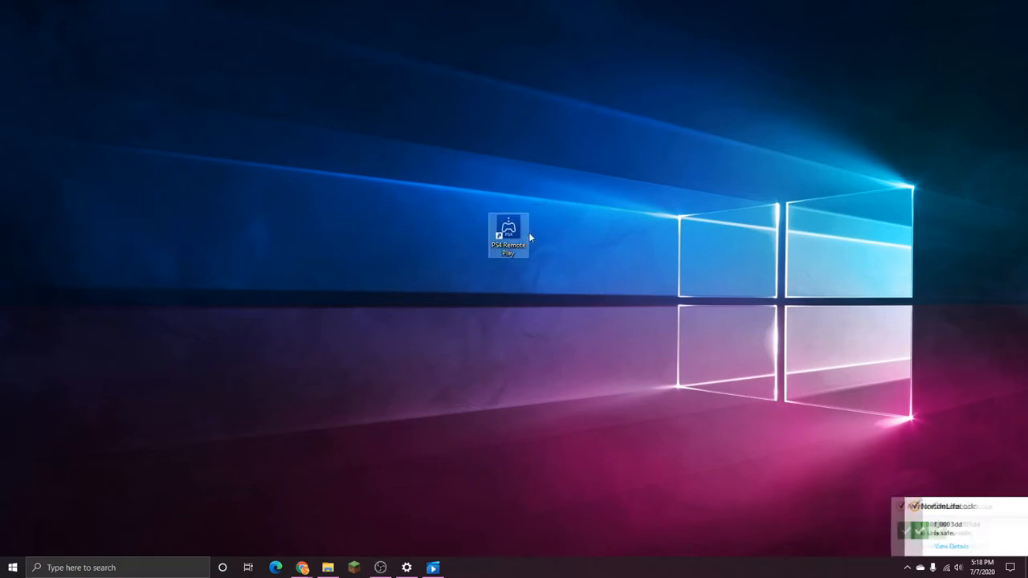
{"action": "left_click_drag", "start_coordinate": [507, 234], "coordinate": [508, 288]}
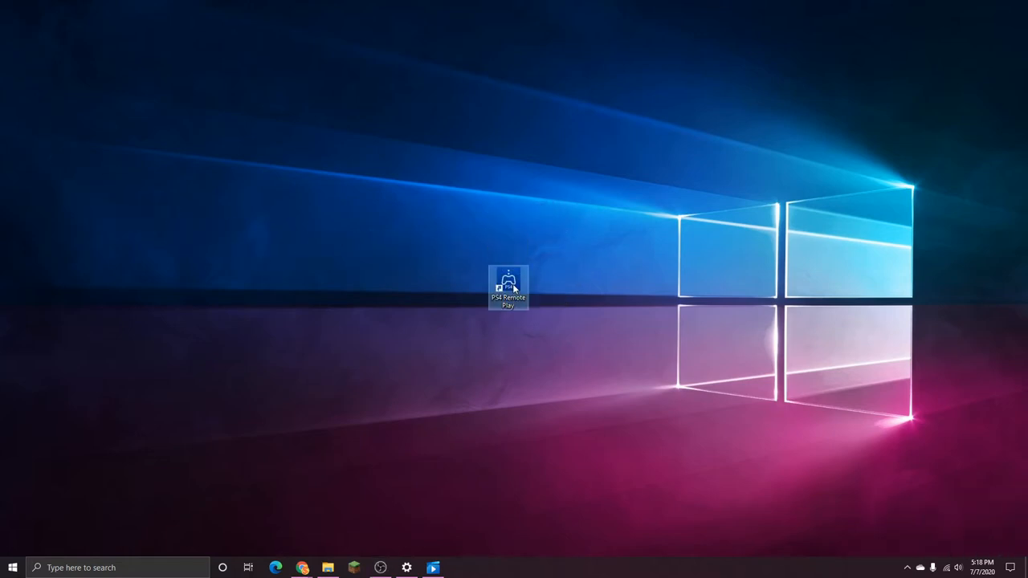
Step: Launch PS4 Remote Play from the desktop shortcut and start connecting to the PS4
{"action": "double_click", "coordinate": [508, 285]}
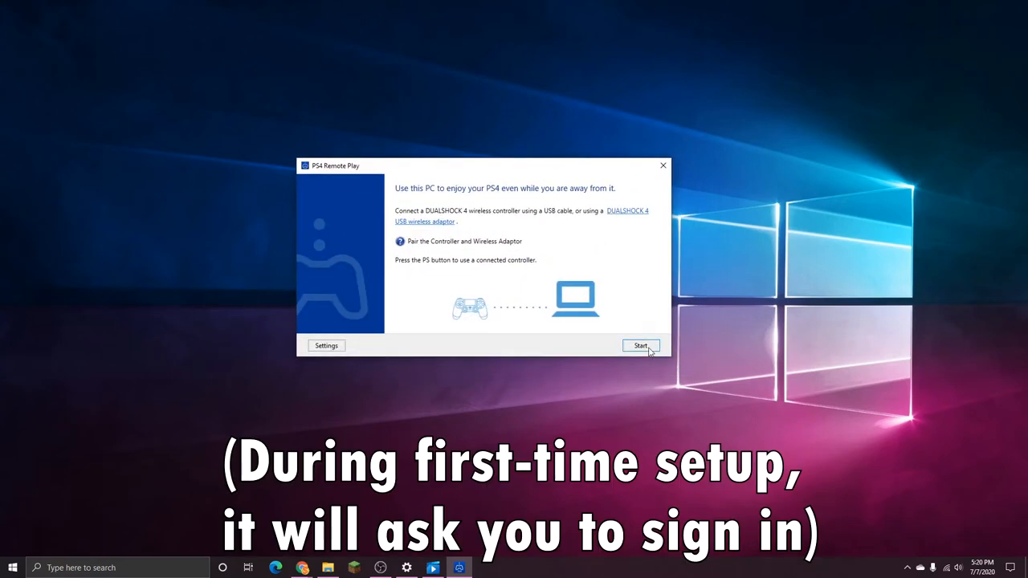
{"action": "left_click", "coordinate": [641, 345]}
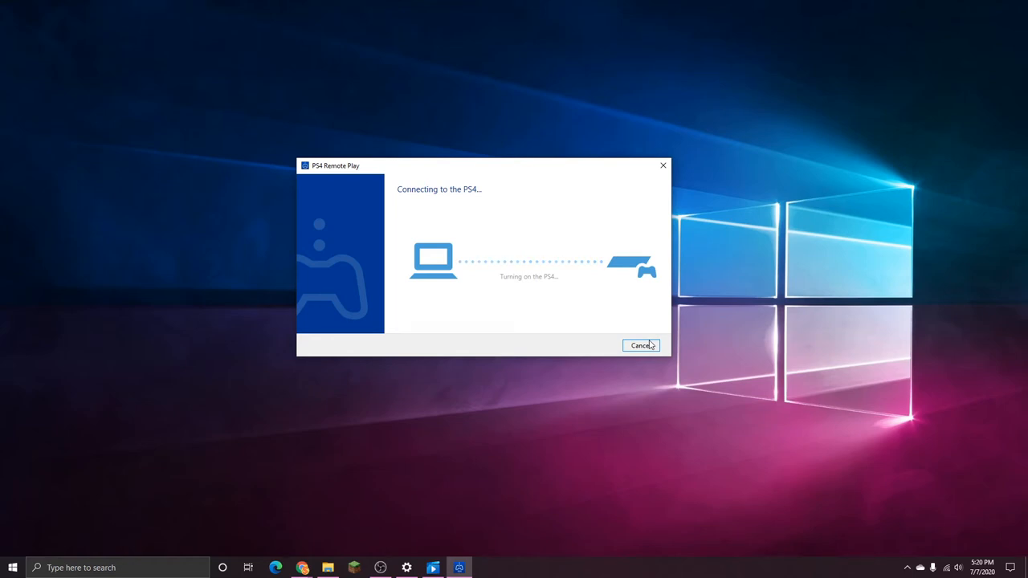
{"action": "mouse_move", "coordinate": [529, 286]}
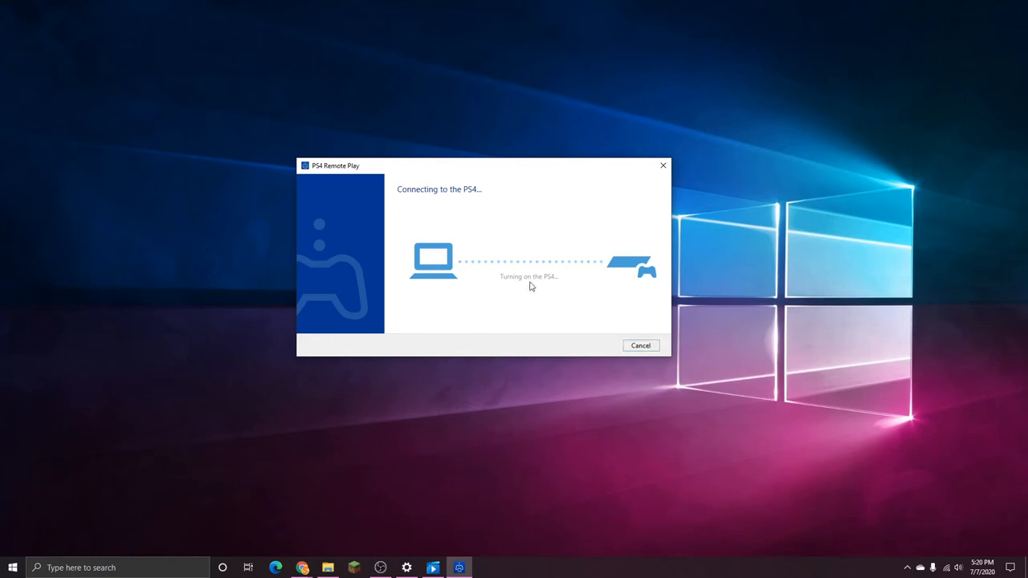
{"action": "mouse_move", "coordinate": [643, 248]}
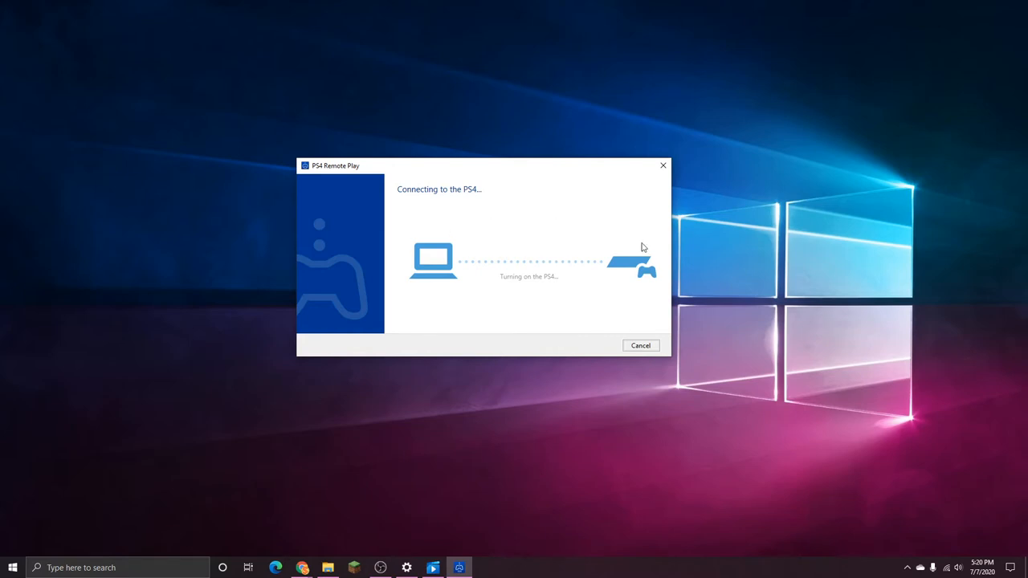
{"action": "mouse_move", "coordinate": [626, 231]}
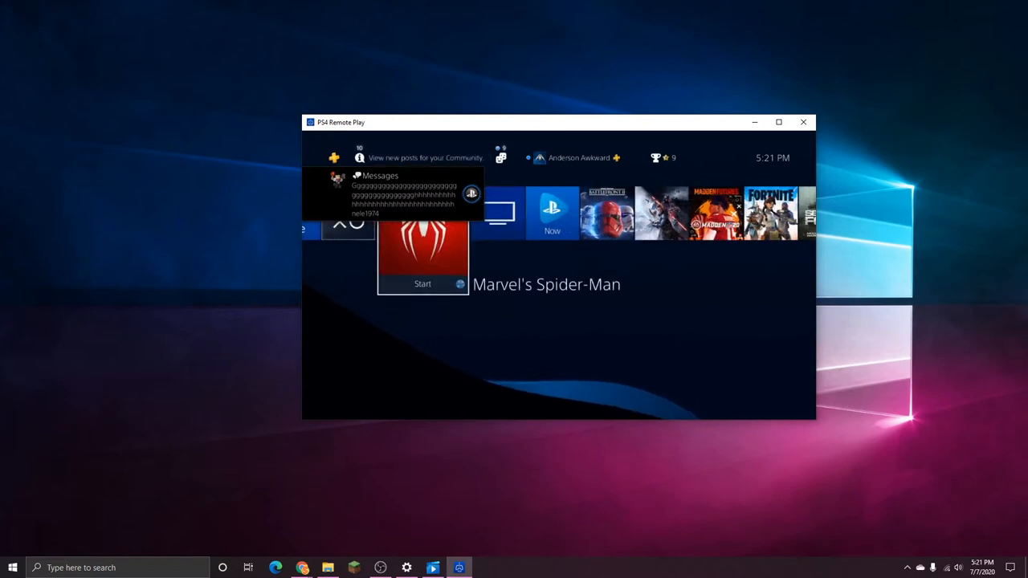
Step: Move along the streamed games row to STAR WARS Jedi: Fallen Order
{"action": "scroll", "scroll_direction": "right", "scroll_amount": 3}
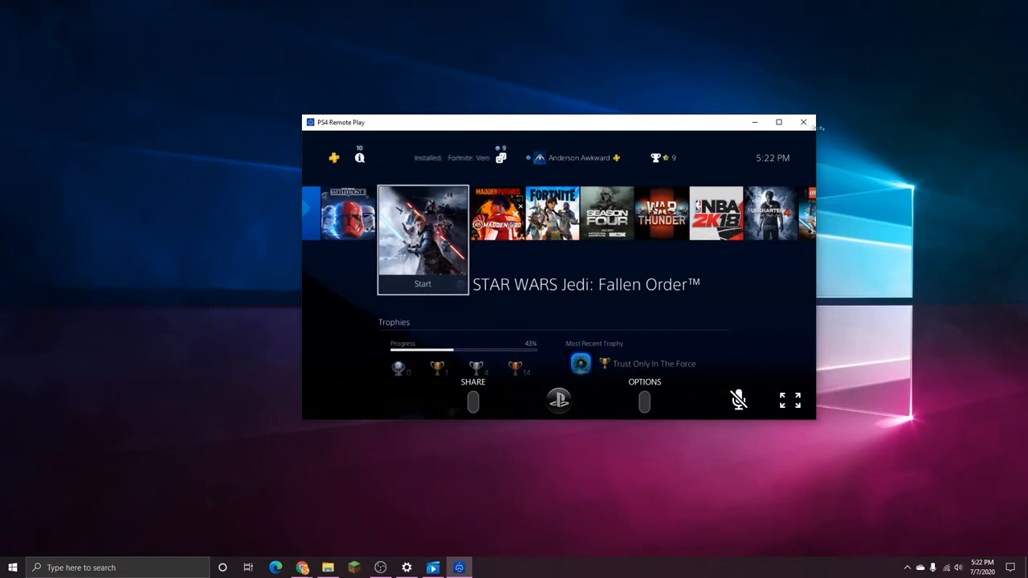
Step: End the streaming session, relaunch PS4 Remote Play and go to its settings
{"action": "left_click", "coordinate": [803, 122]}
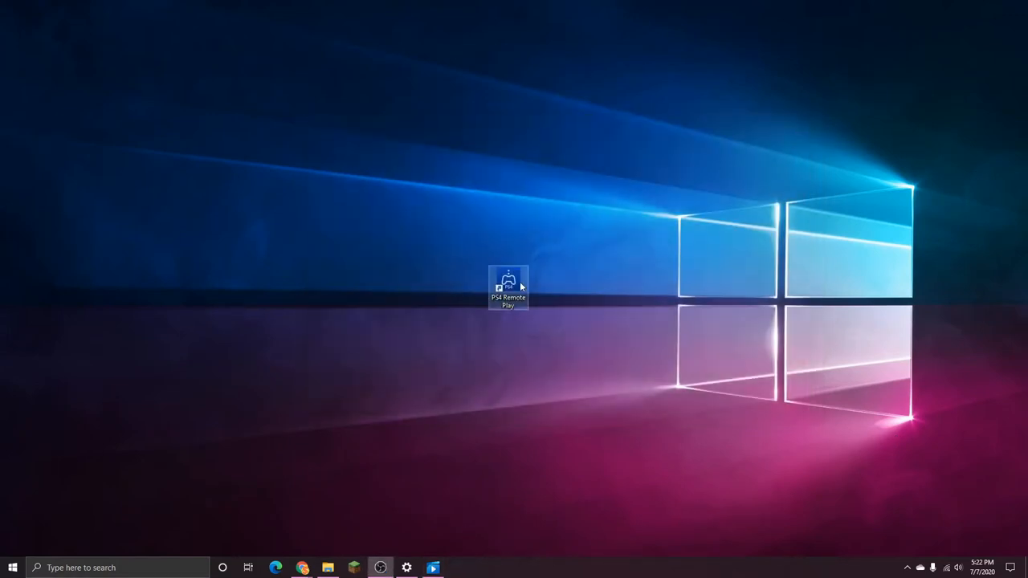
{"action": "double_click", "coordinate": [508, 287]}
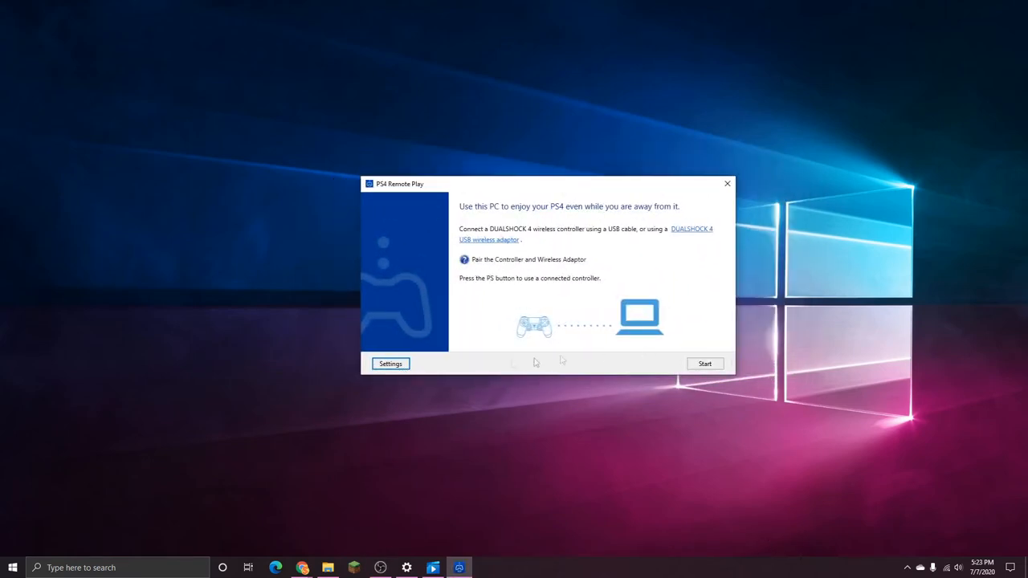
{"action": "left_click", "coordinate": [390, 363]}
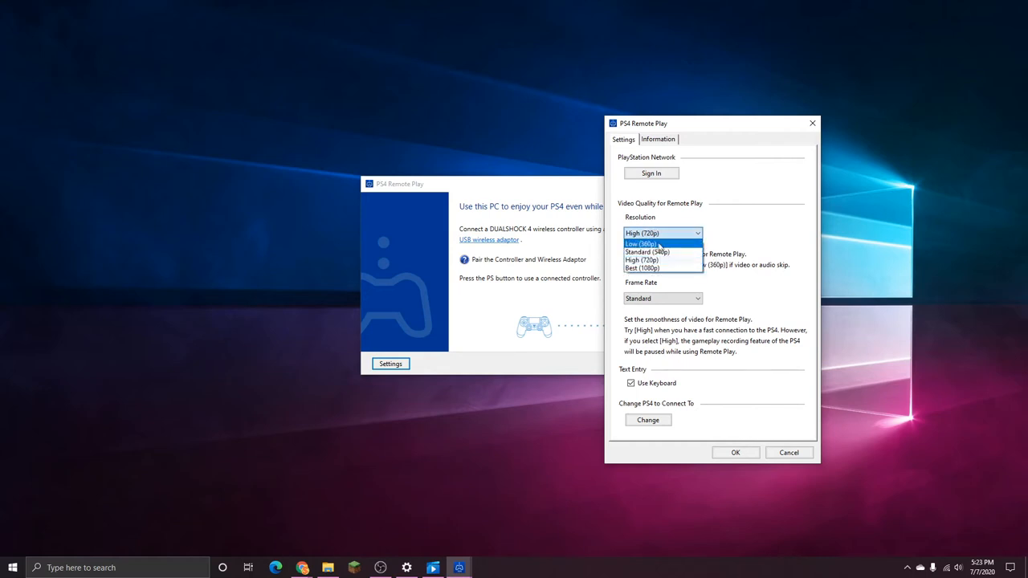
Step: Set resolution to Best (1080p), accept the compatibility notice, keep frame rate Standard
{"action": "left_click", "coordinate": [643, 268]}
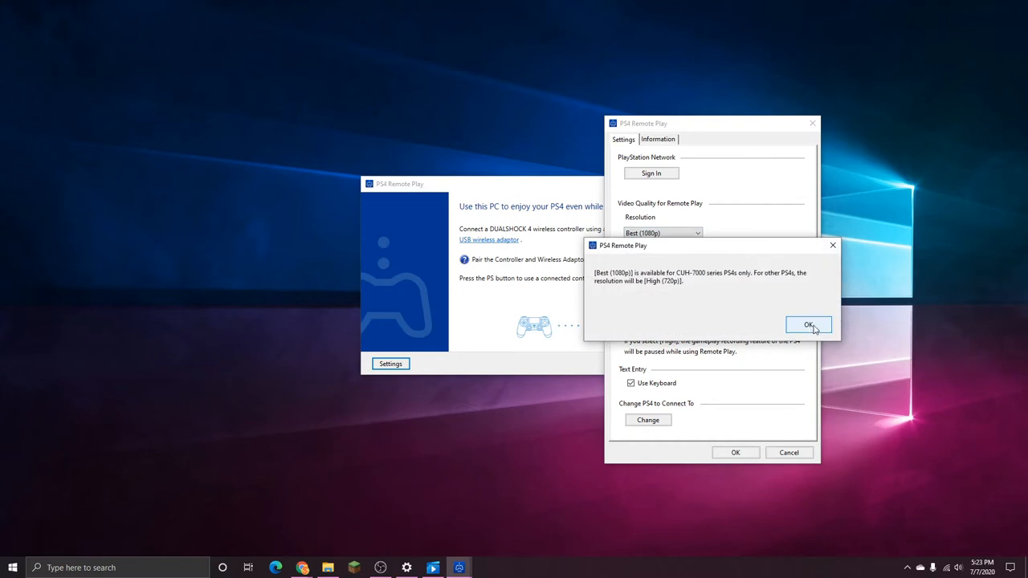
{"action": "left_click", "coordinate": [810, 325]}
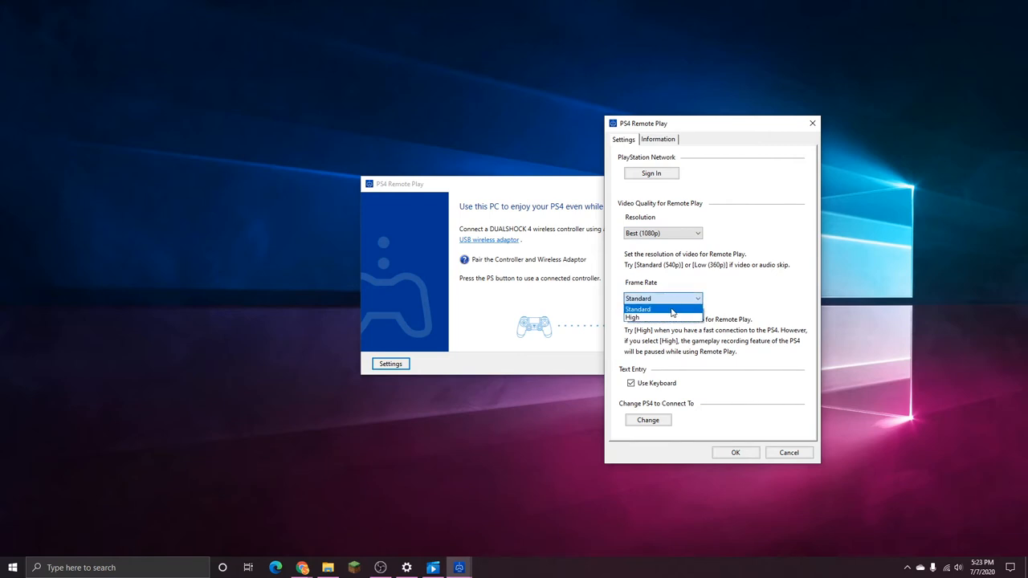
{"action": "left_click", "coordinate": [639, 308]}
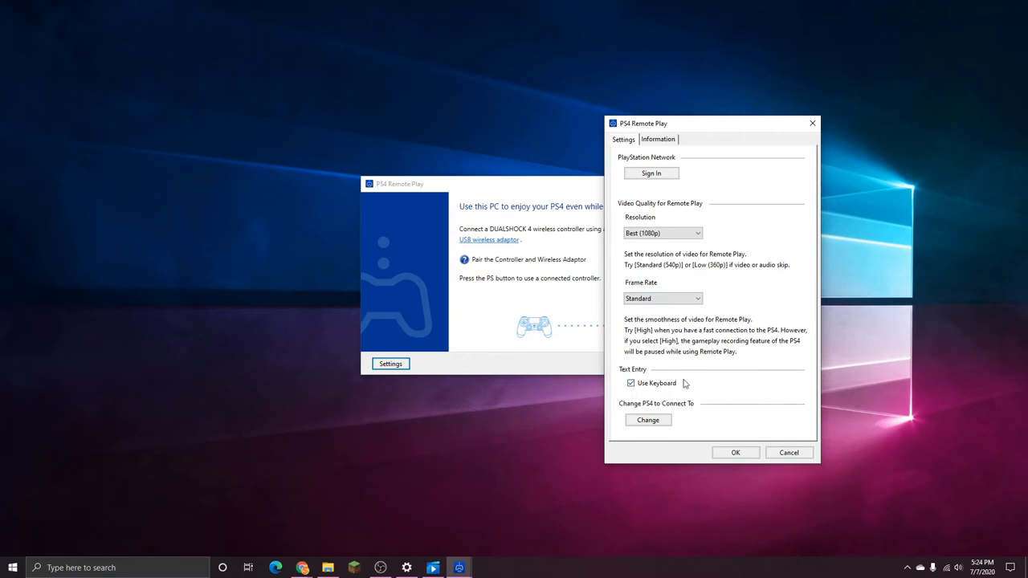
{"action": "mouse_move", "coordinate": [620, 384]}
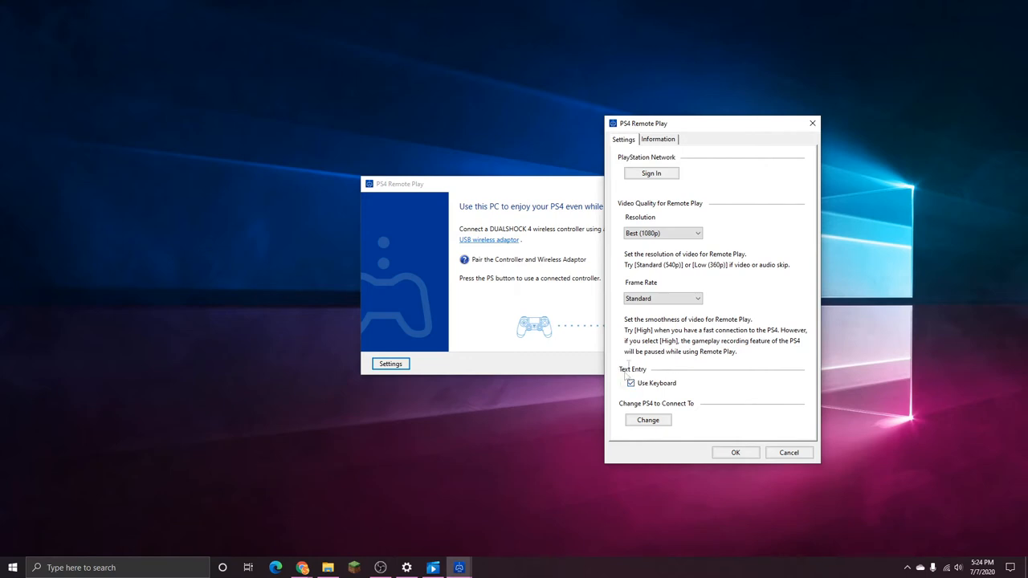
Step: Recentre the settings window and sign in to PlayStation Network
{"action": "left_click", "coordinate": [630, 382]}
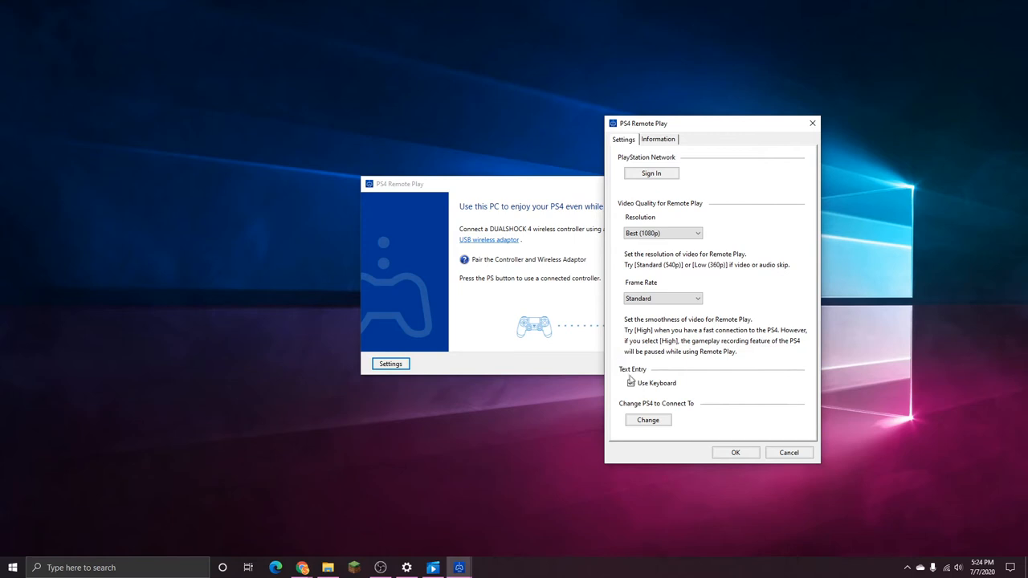
{"action": "left_click", "coordinate": [629, 383]}
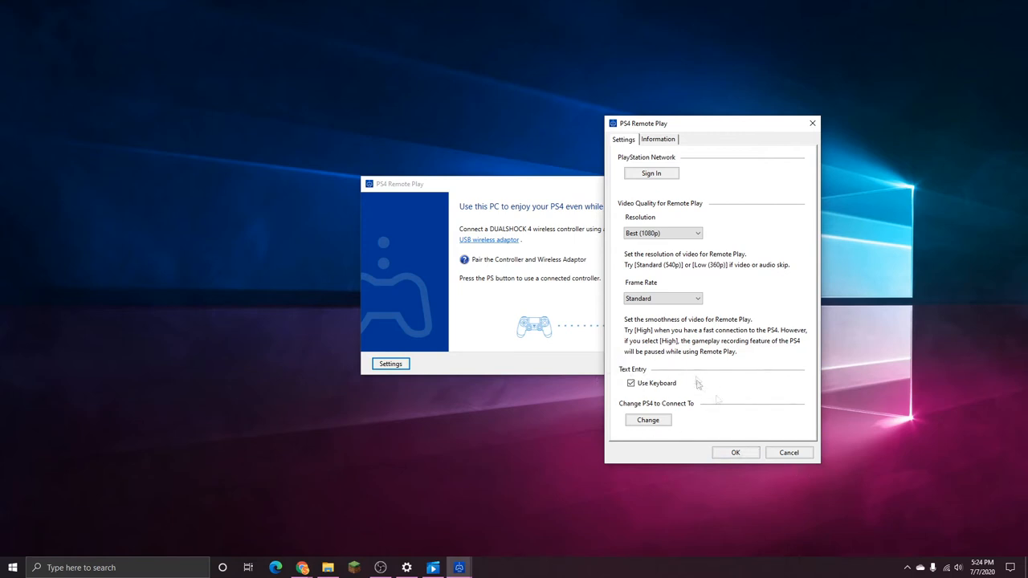
{"action": "left_click_drag", "start_coordinate": [712, 122], "coordinate": [642, 162]}
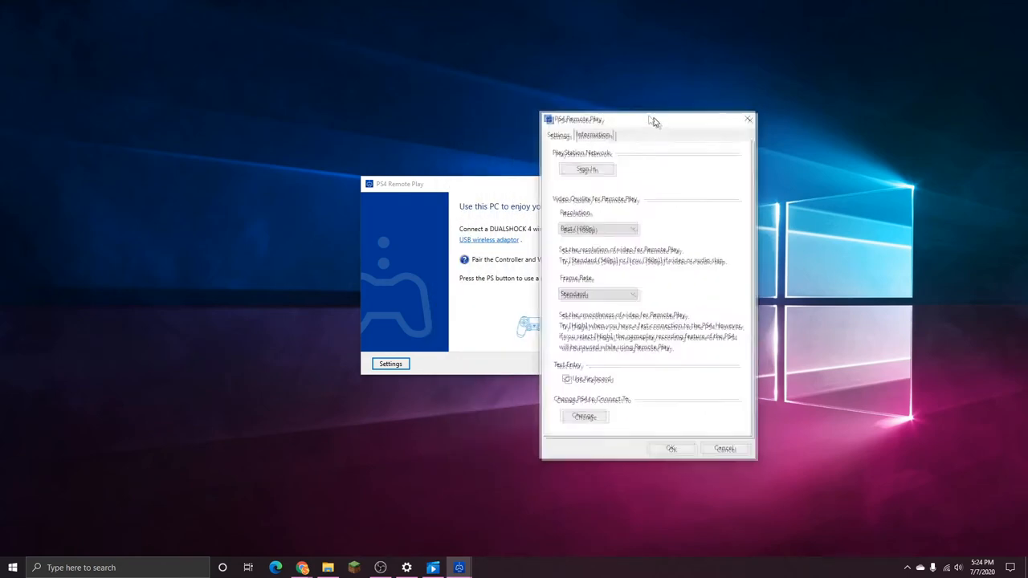
{"action": "left_click_drag", "start_coordinate": [646, 119], "coordinate": [585, 118]}
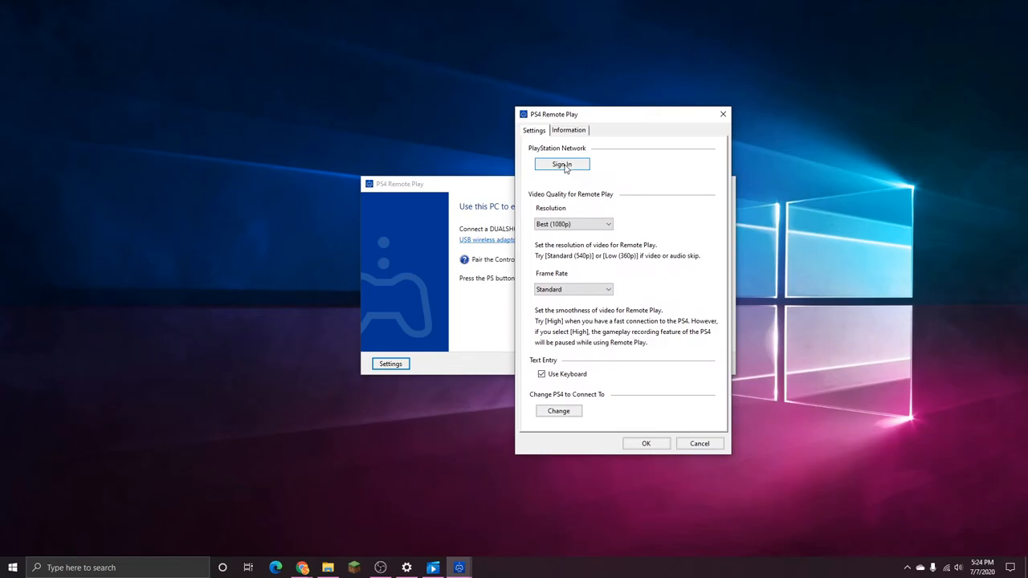
{"action": "left_click", "coordinate": [562, 164]}
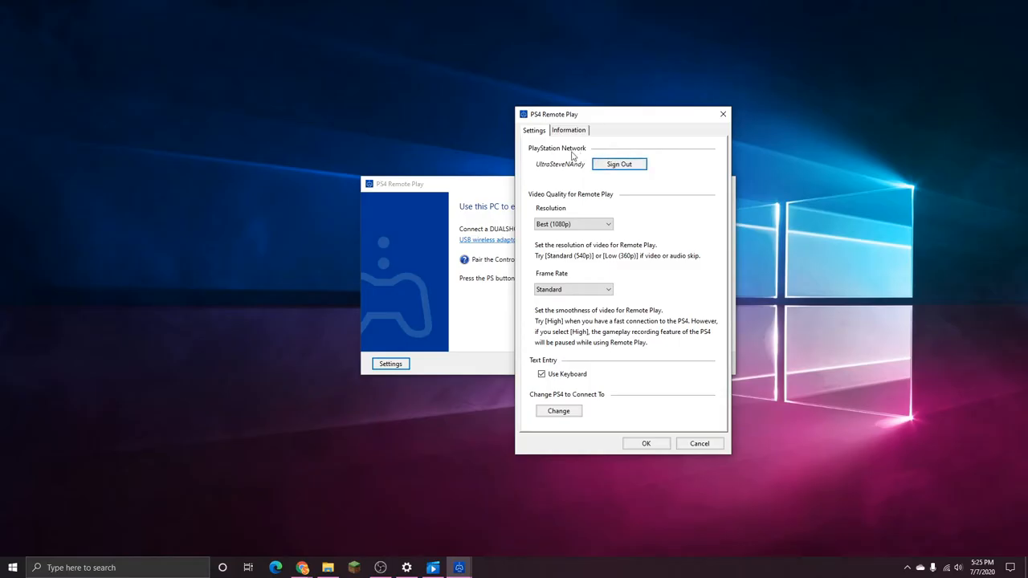
{"action": "mouse_move", "coordinate": [692, 201]}
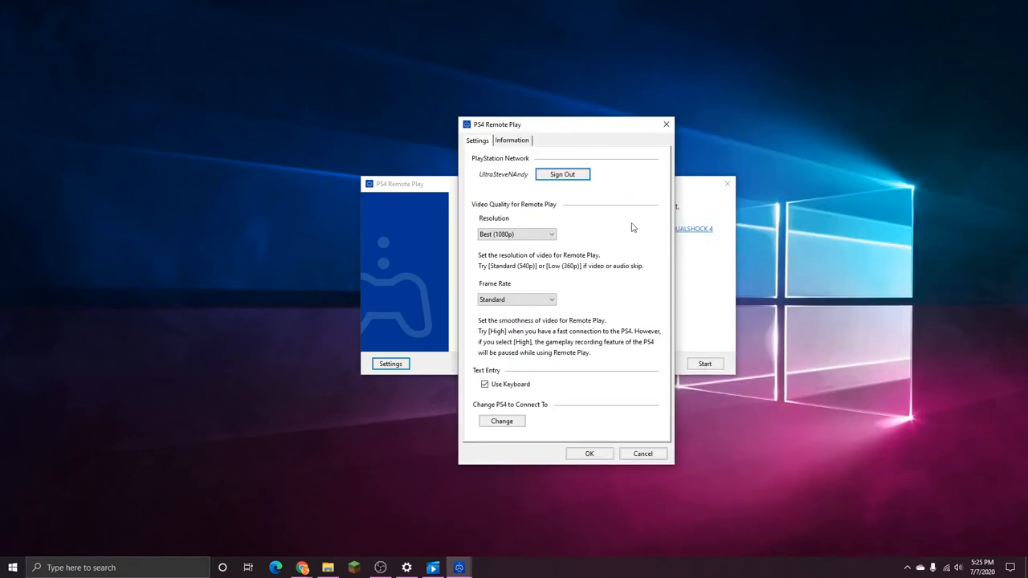
{"action": "mouse_move", "coordinate": [703, 103]}
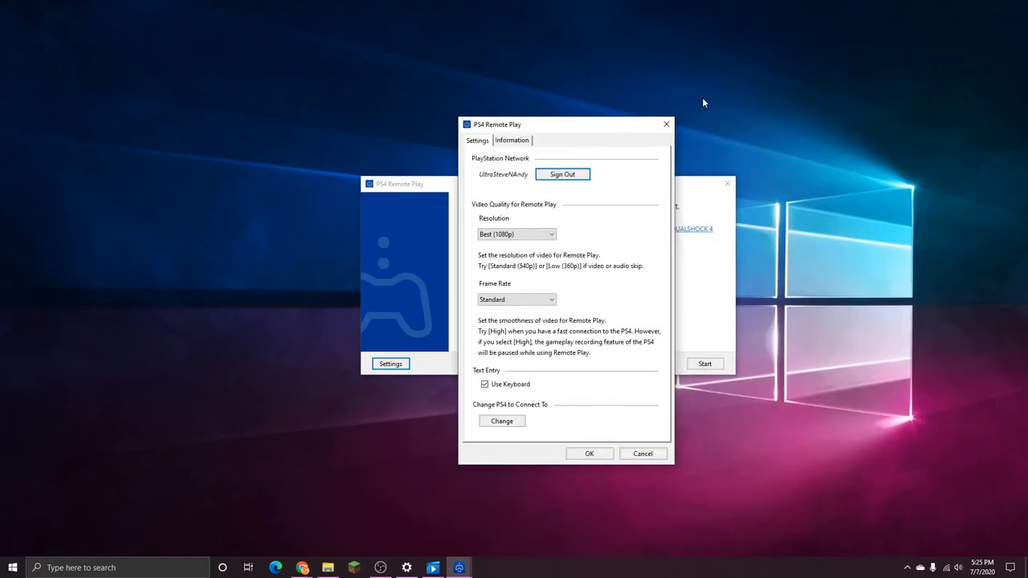
{"action": "mouse_move", "coordinate": [757, 222]}
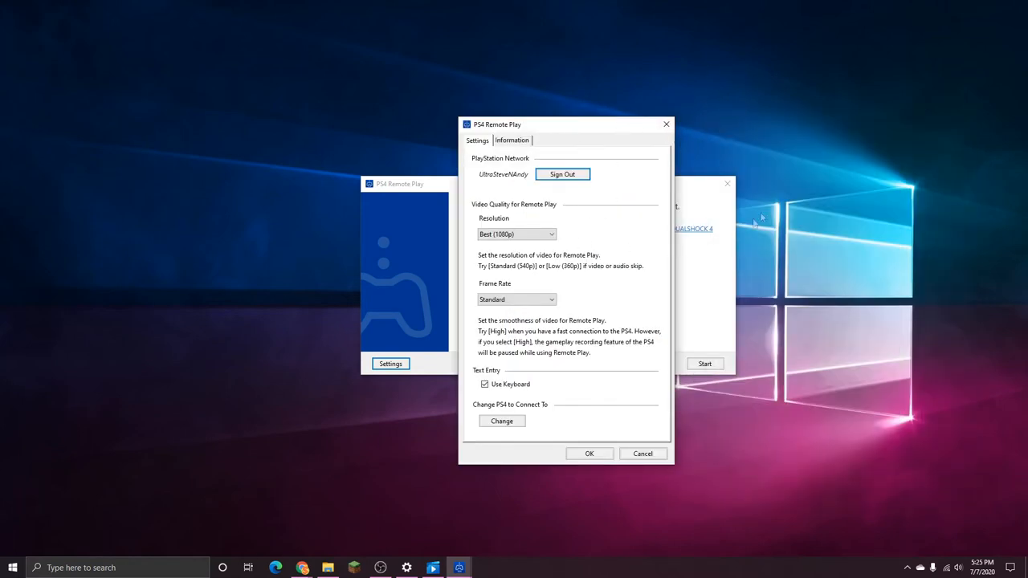
{"action": "mouse_move", "coordinate": [609, 138]}
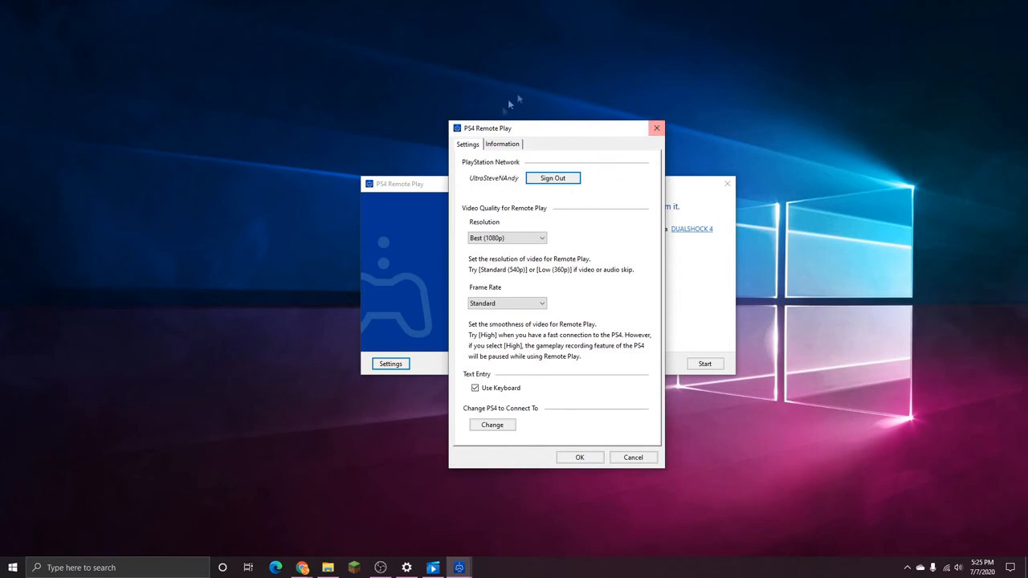
{"action": "mouse_move", "coordinate": [554, 183]}
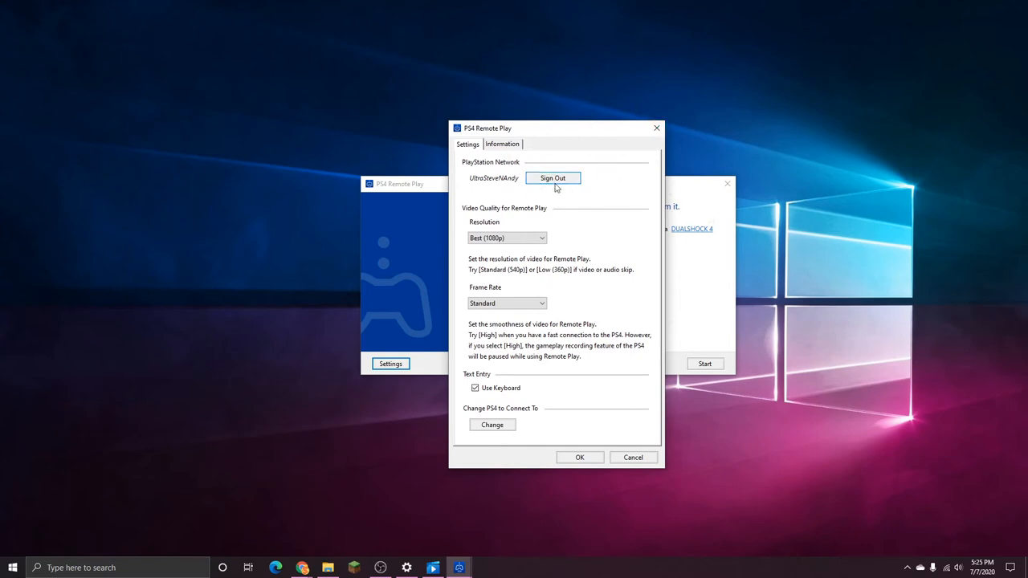
Step: Check the Information tab, confirm settings with OK and start searching for the PS4
{"action": "left_click", "coordinate": [500, 145]}
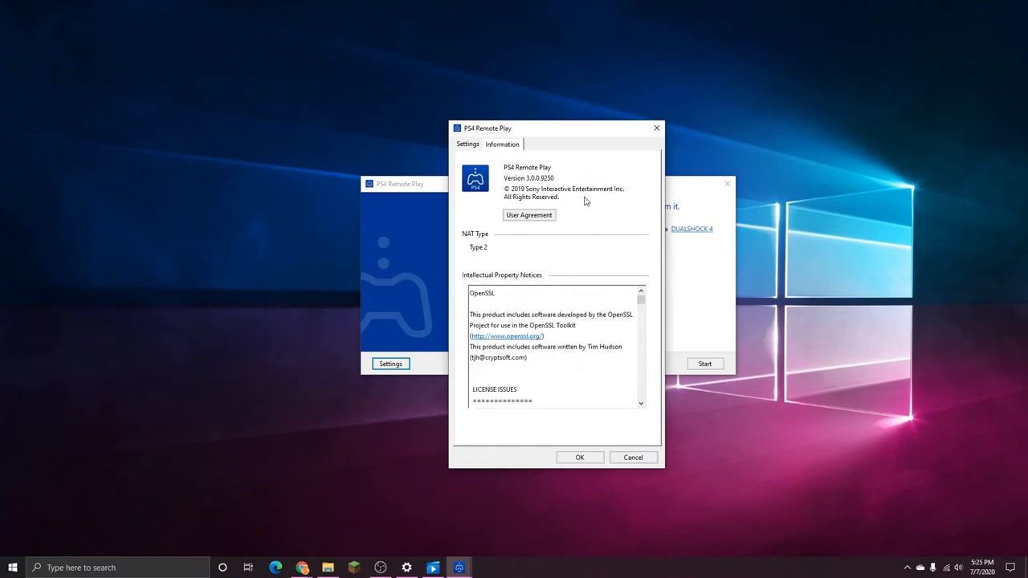
{"action": "mouse_move", "coordinate": [586, 469]}
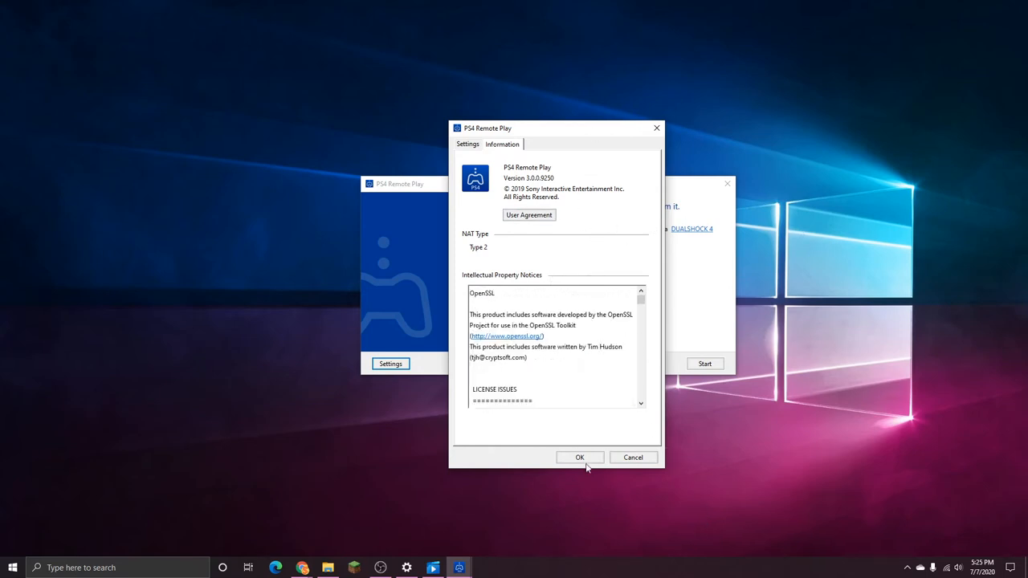
{"action": "left_click", "coordinate": [579, 456]}
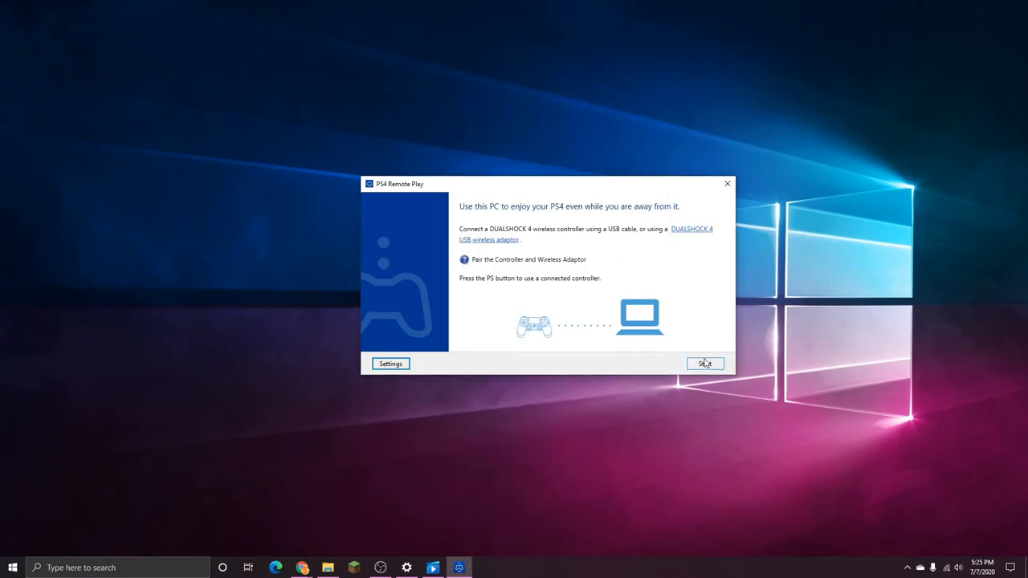
{"action": "left_click", "coordinate": [703, 363]}
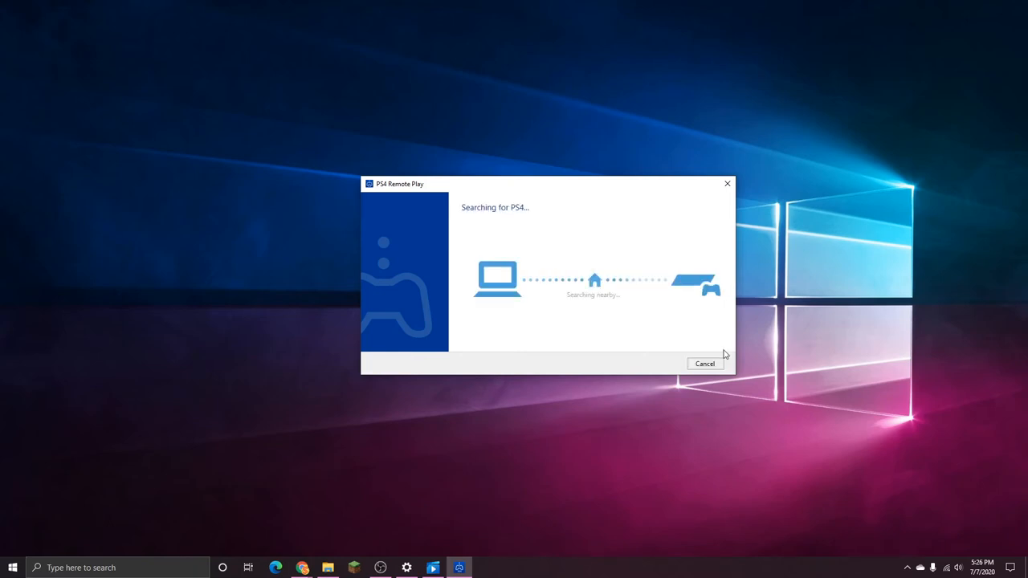